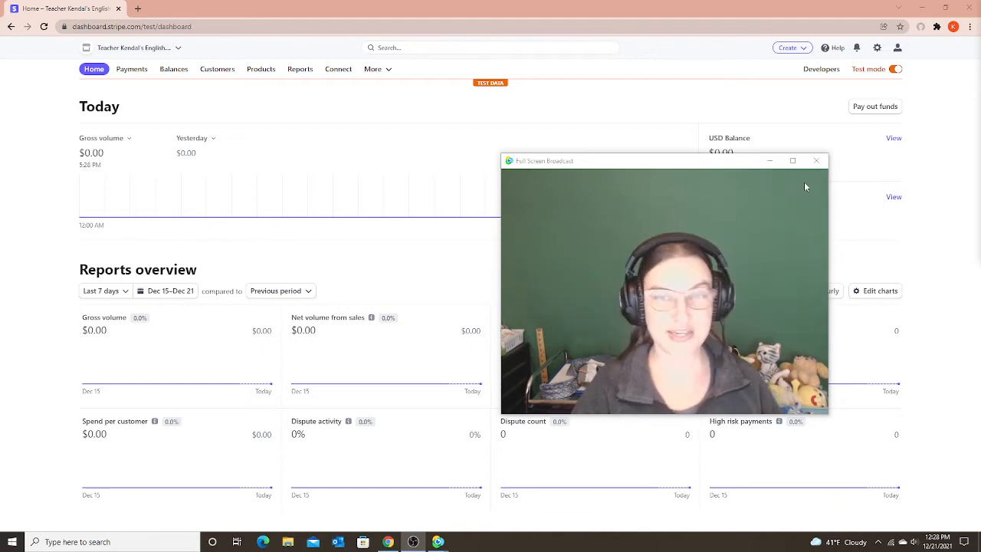
- Go to the Payments section from the test-mode Home page
{"action": "left_click", "coordinate": [132, 69]}
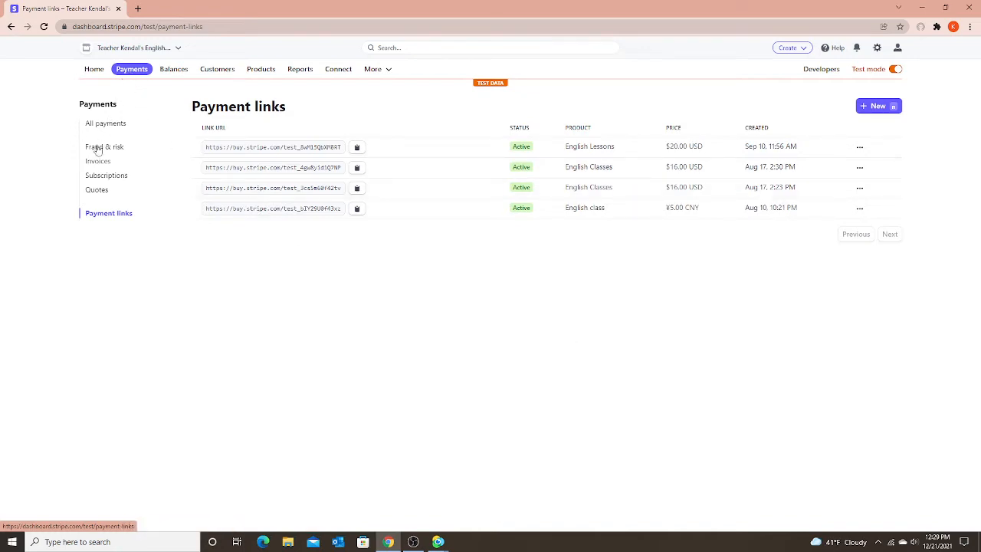
- Show the Invoices list from the Payments sidebar
{"action": "left_click", "coordinate": [98, 161]}
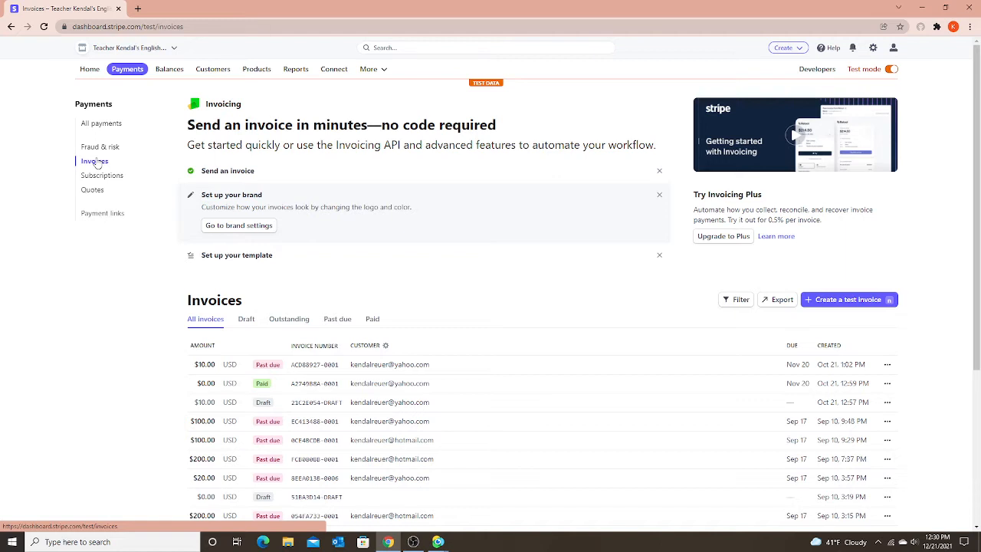
{"action": "mouse_move", "coordinate": [100, 202]}
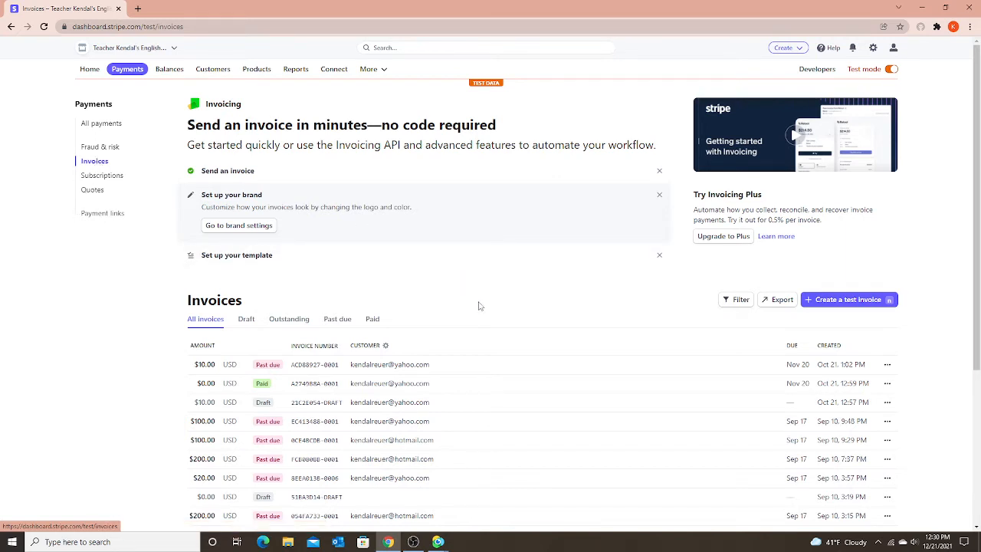
{"action": "mouse_move", "coordinate": [475, 303]}
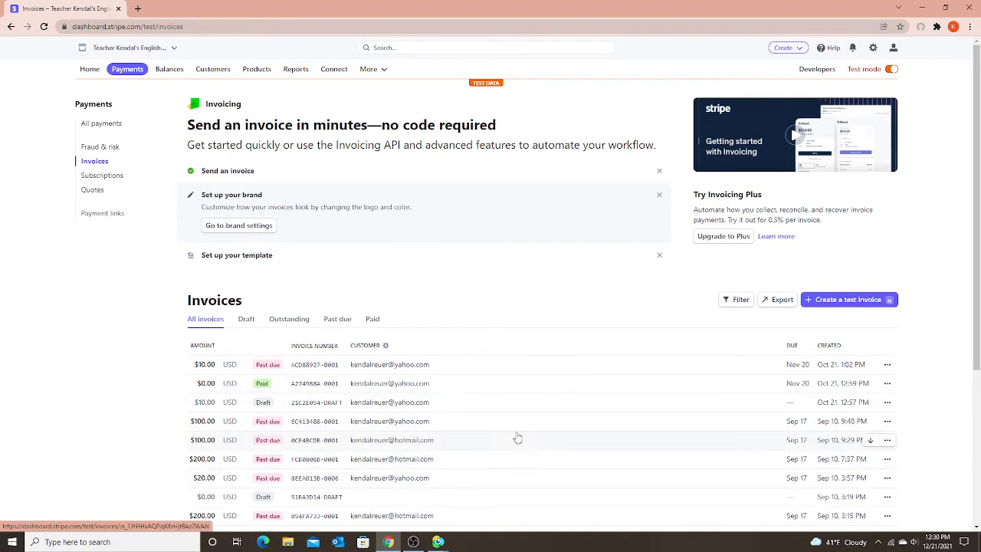
{"action": "mouse_move", "coordinate": [529, 340]}
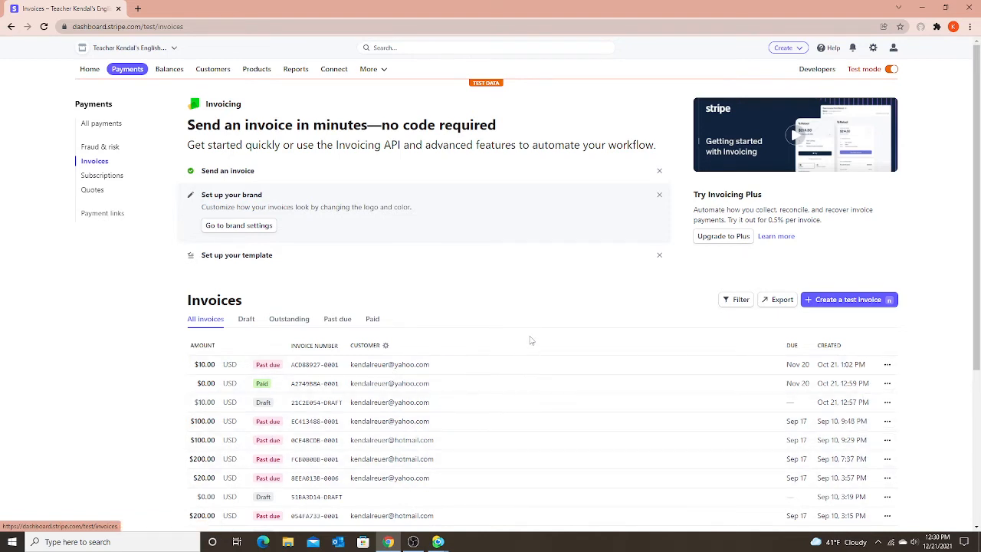
{"action": "mouse_move", "coordinate": [851, 268]}
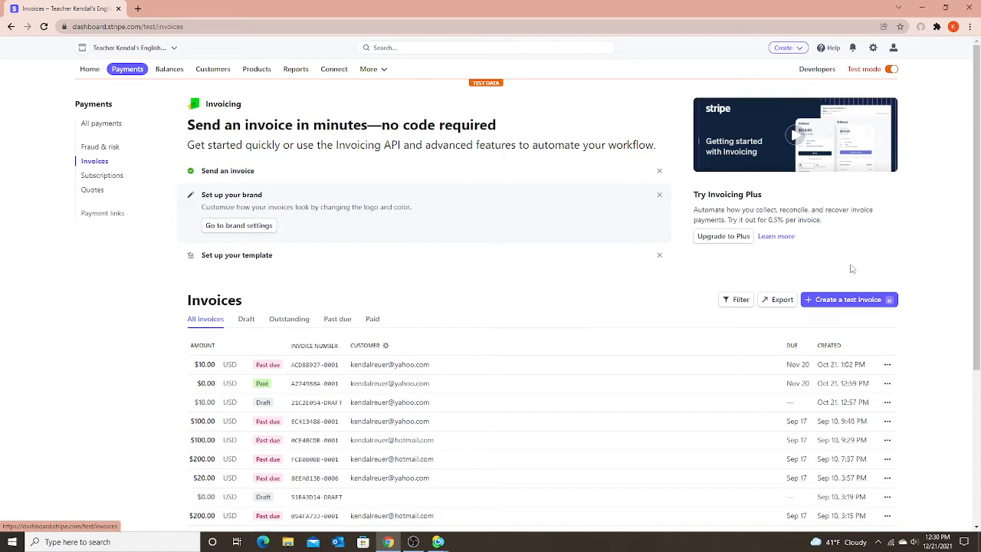
{"action": "mouse_move", "coordinate": [852, 295]}
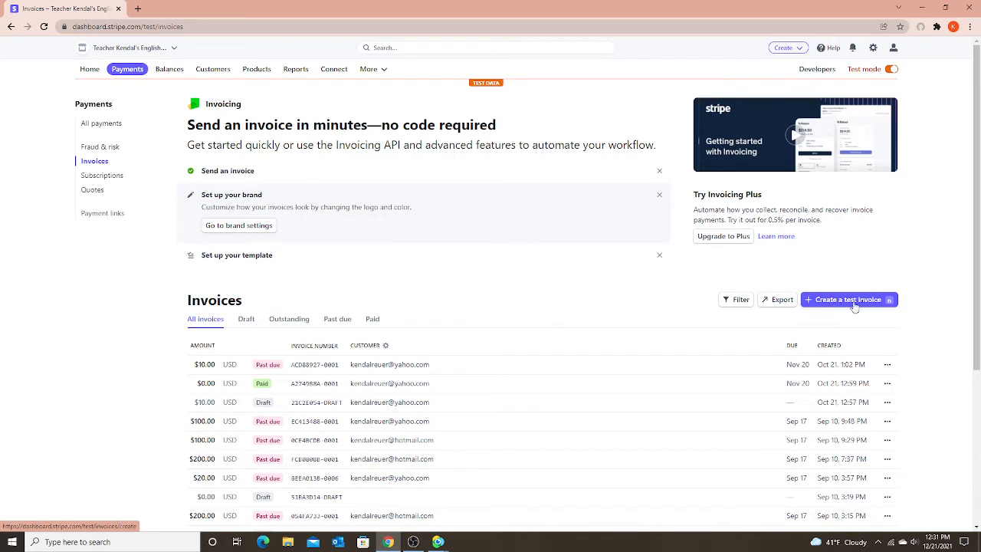
{"action": "mouse_move", "coordinate": [861, 307]}
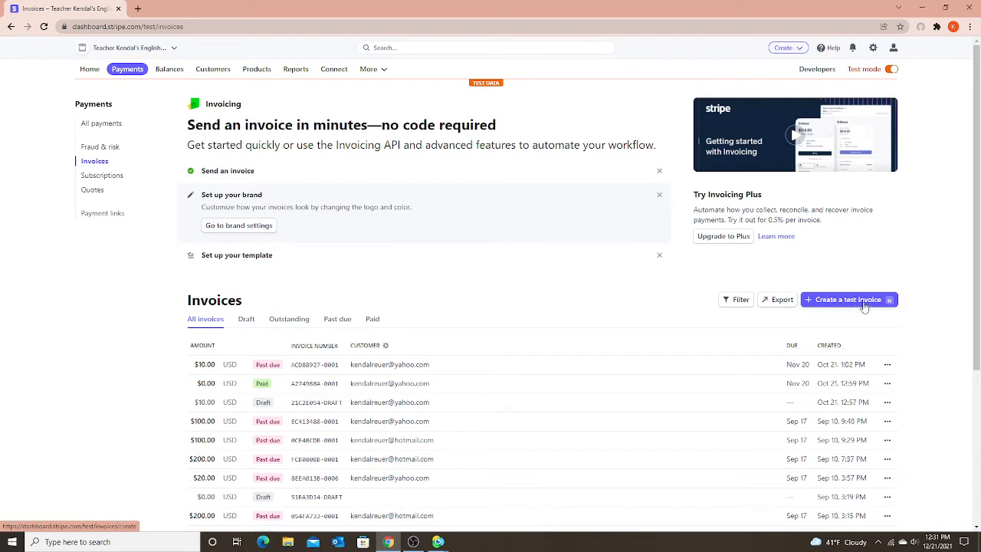
- Begin a test invoice for a new customer named 'Test invoice link' with no email
{"action": "left_click", "coordinate": [849, 299]}
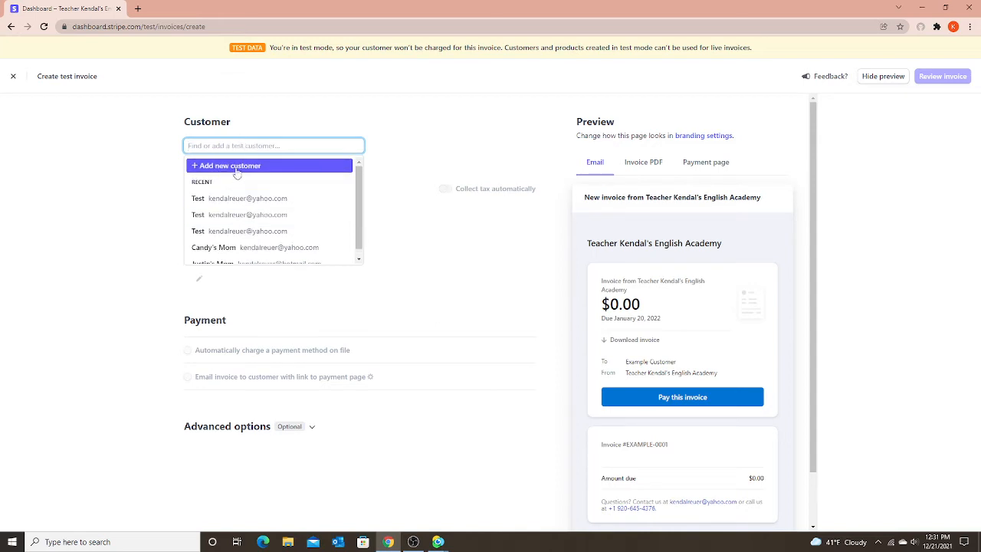
{"action": "left_click", "coordinate": [230, 165]}
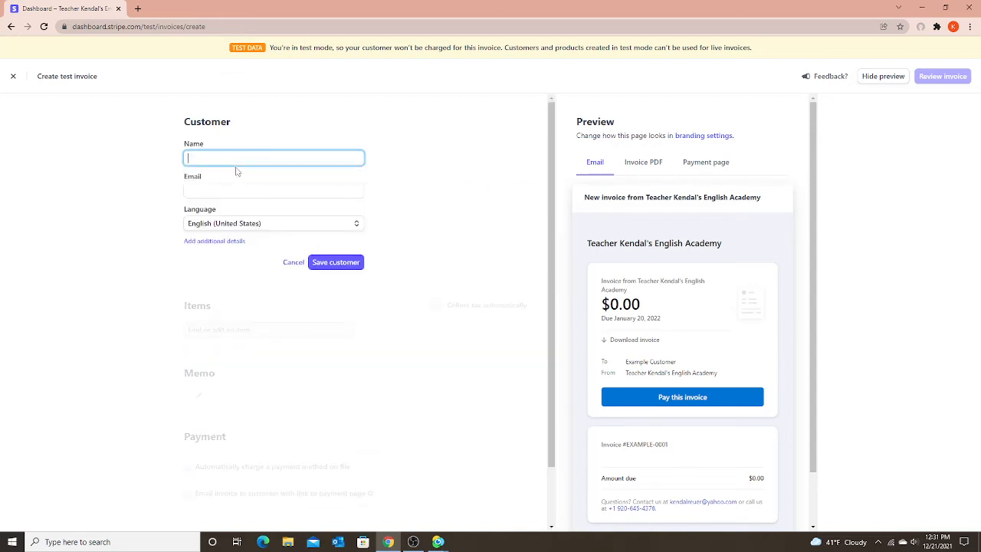
{"action": "left_click", "coordinate": [273, 156]}
{"action": "type", "text": "Test invoice link"}
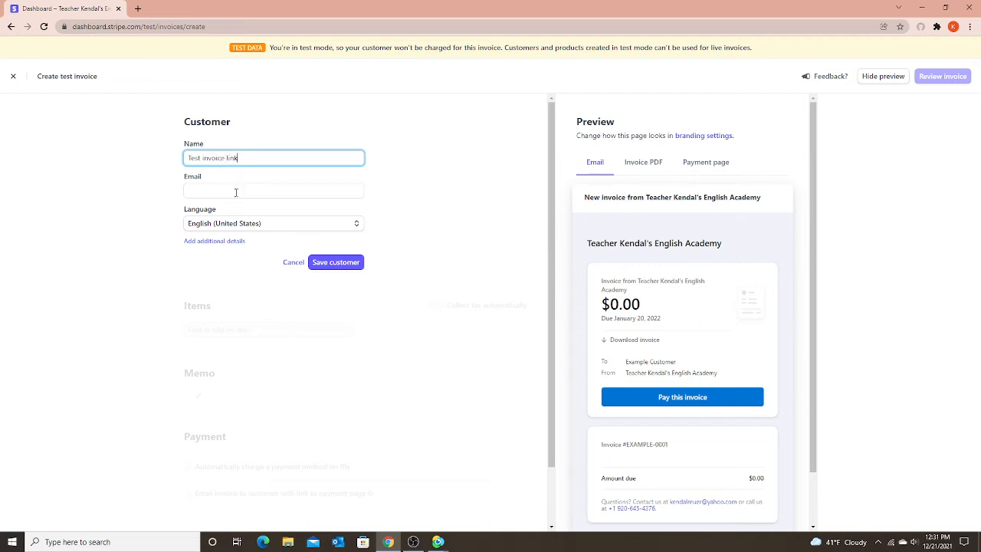
{"action": "left_click", "coordinate": [273, 190]}
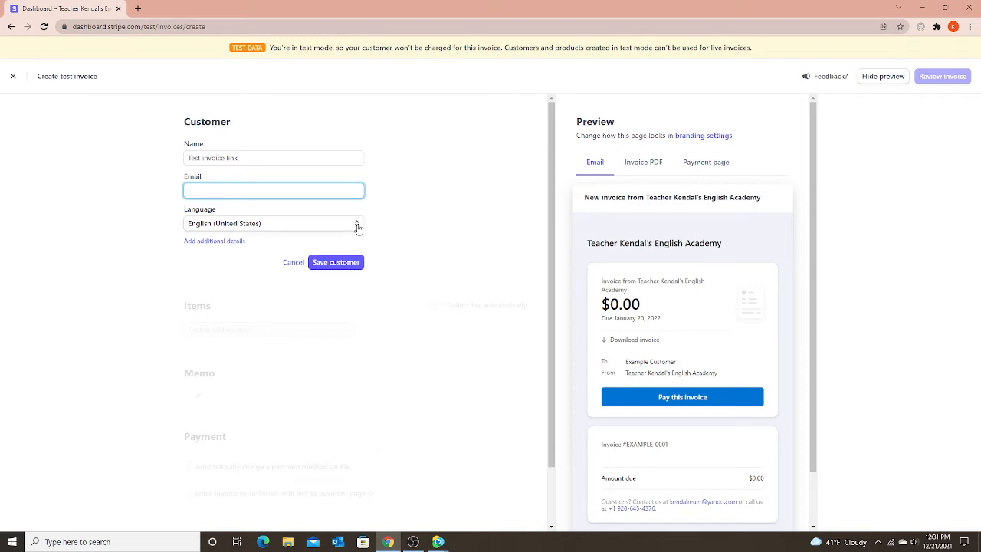
- Set the customer's language to Chinese (Simplified) and save the customer
{"action": "left_click", "coordinate": [273, 224]}
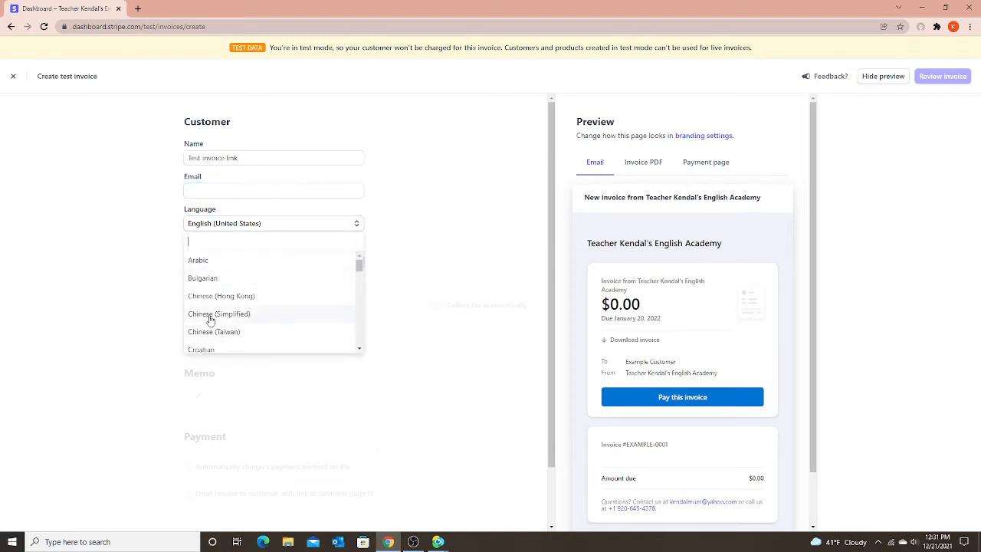
{"action": "left_click", "coordinate": [218, 313]}
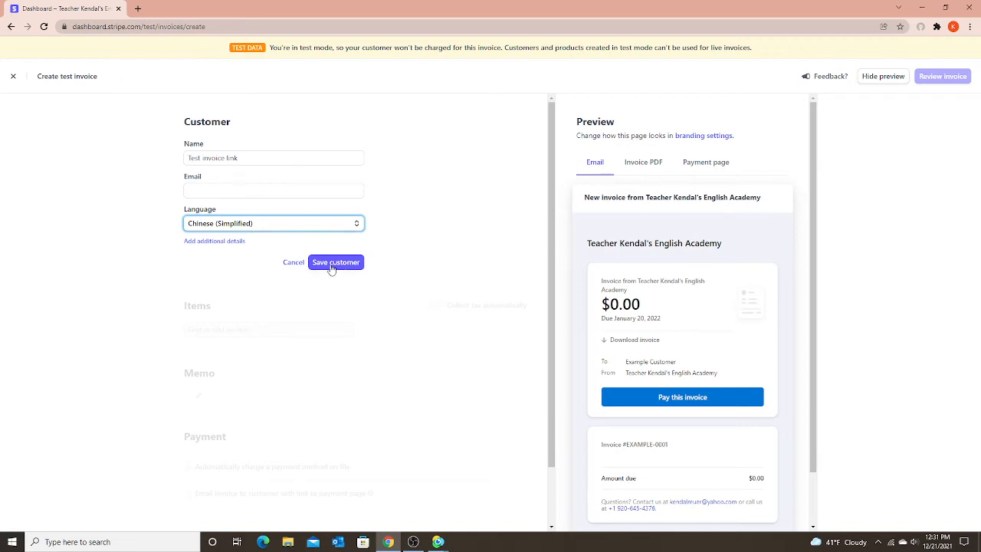
{"action": "left_click", "coordinate": [336, 260]}
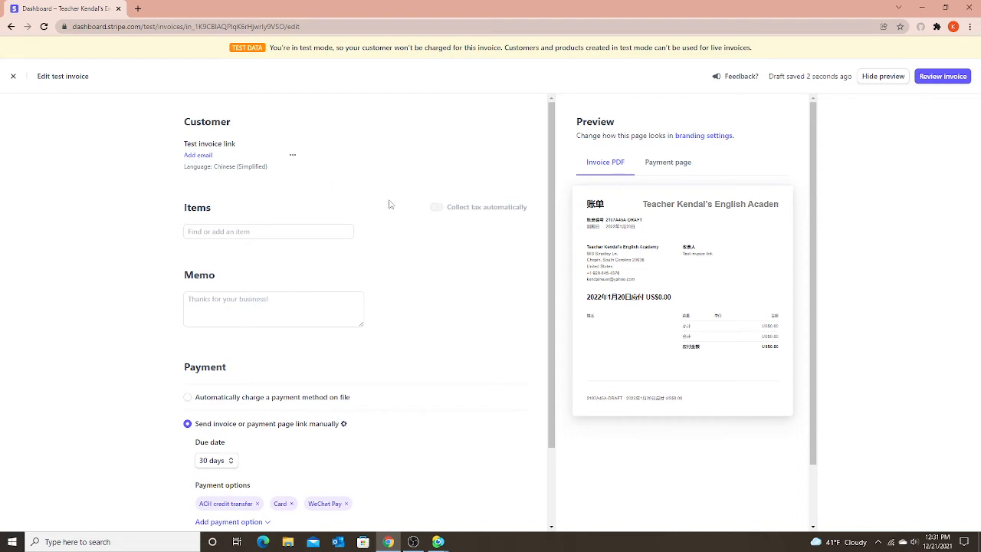
- Add one-time item 'Test item', quantity 1 at $20.00, and save it
{"action": "left_click", "coordinate": [268, 230]}
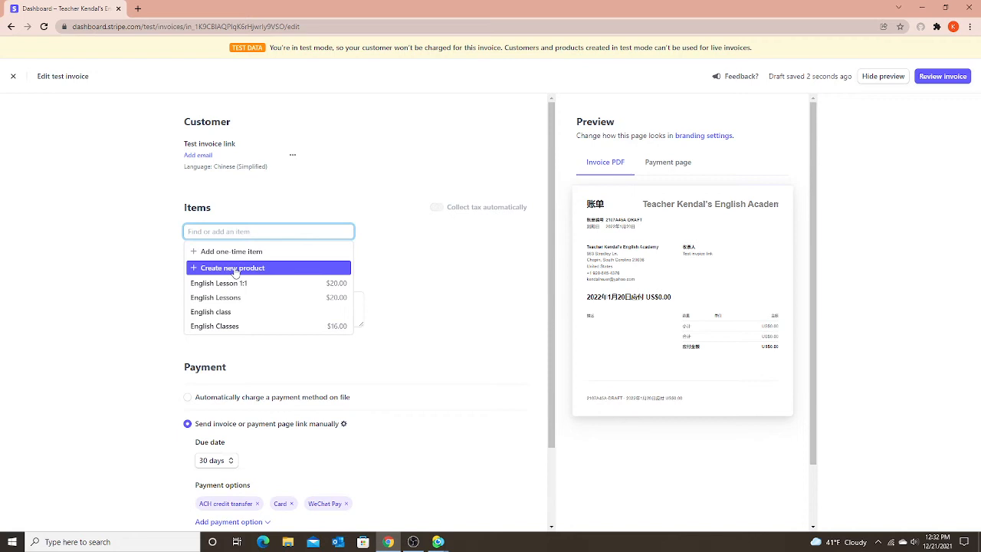
{"action": "mouse_move", "coordinate": [230, 252]}
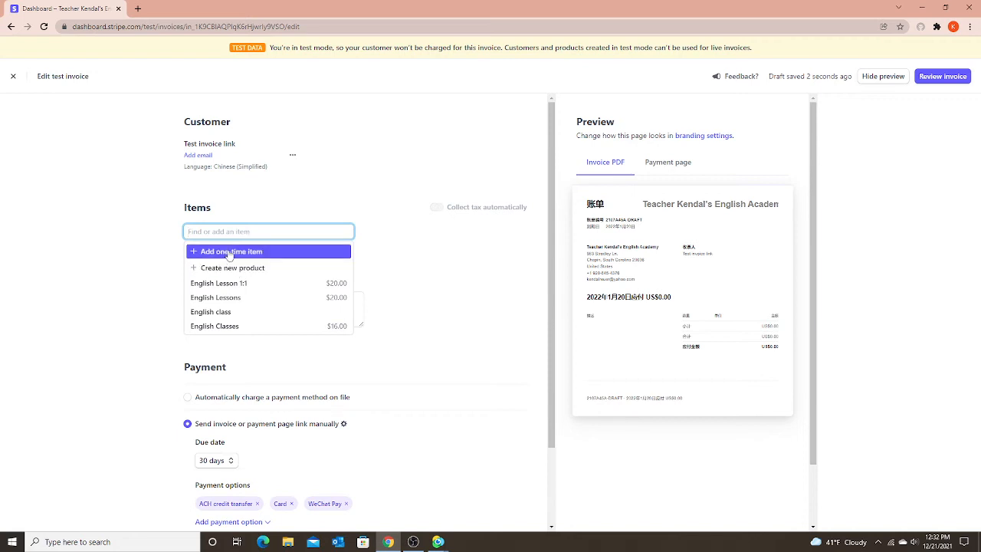
{"action": "left_click", "coordinate": [230, 252]}
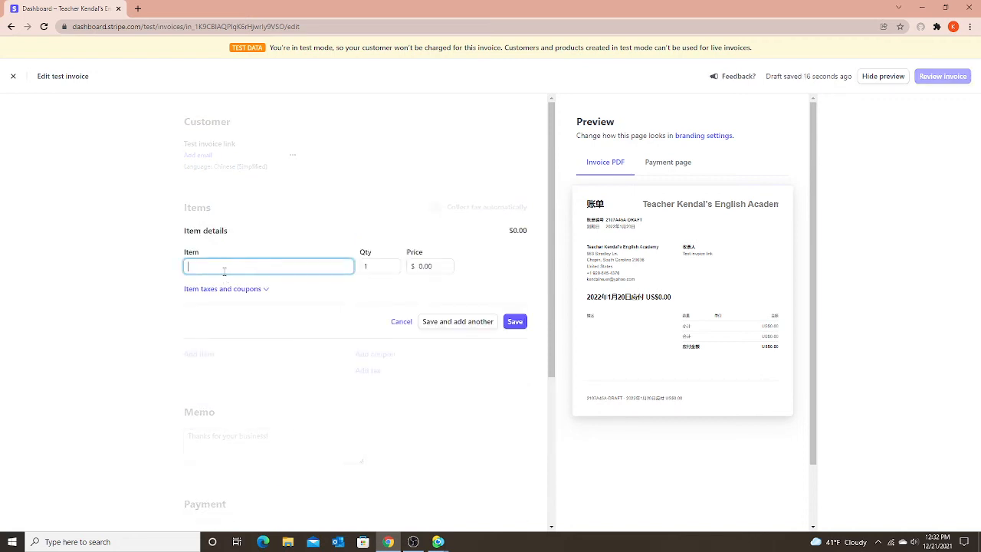
{"action": "type", "text": "Test item"}
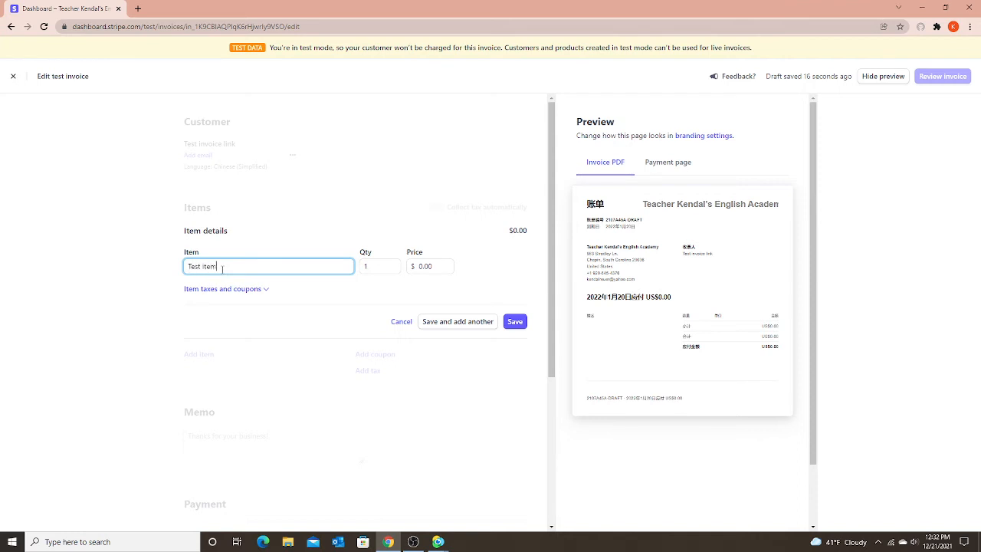
{"action": "left_click", "coordinate": [429, 266]}
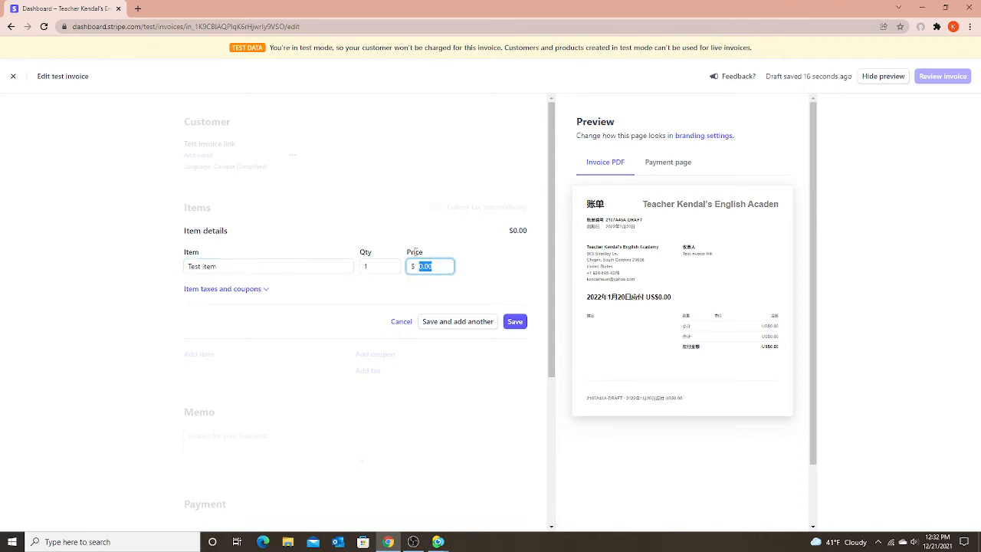
{"action": "left_click", "coordinate": [515, 321]}
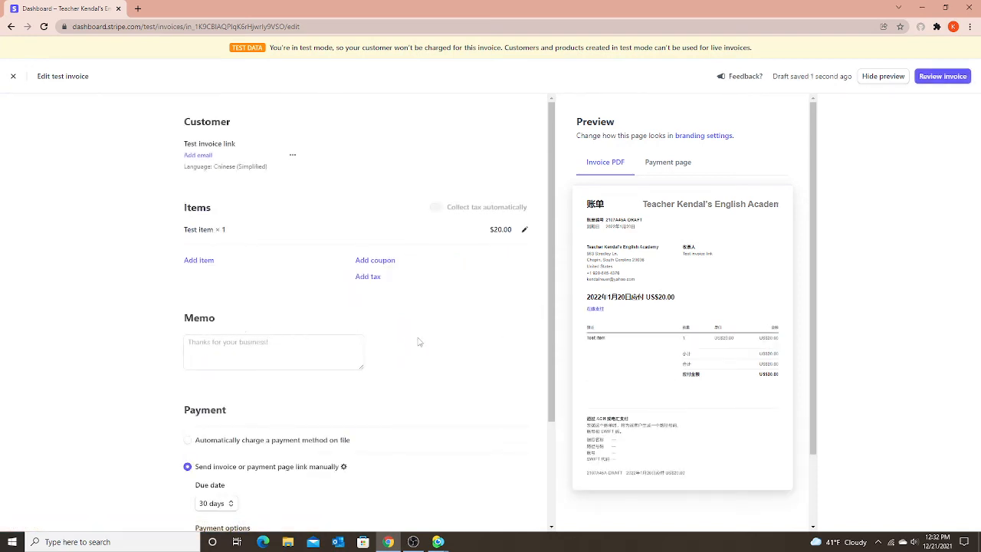
- Remove Card and ACH credit transfer so only WeChat Pay remains, keeping manual sending
{"action": "scroll", "scroll_direction": "down", "scroll_amount": 3}
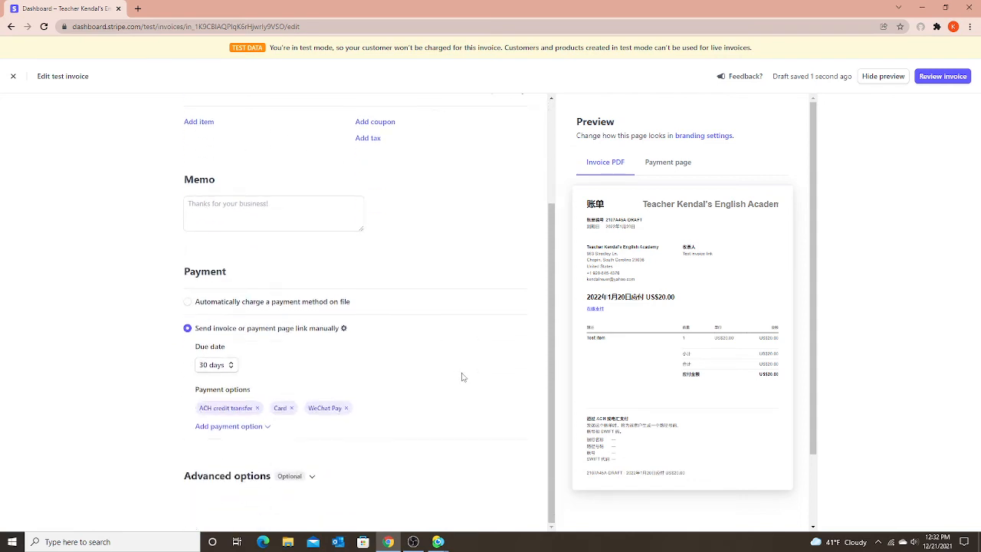
{"action": "mouse_move", "coordinate": [270, 273]}
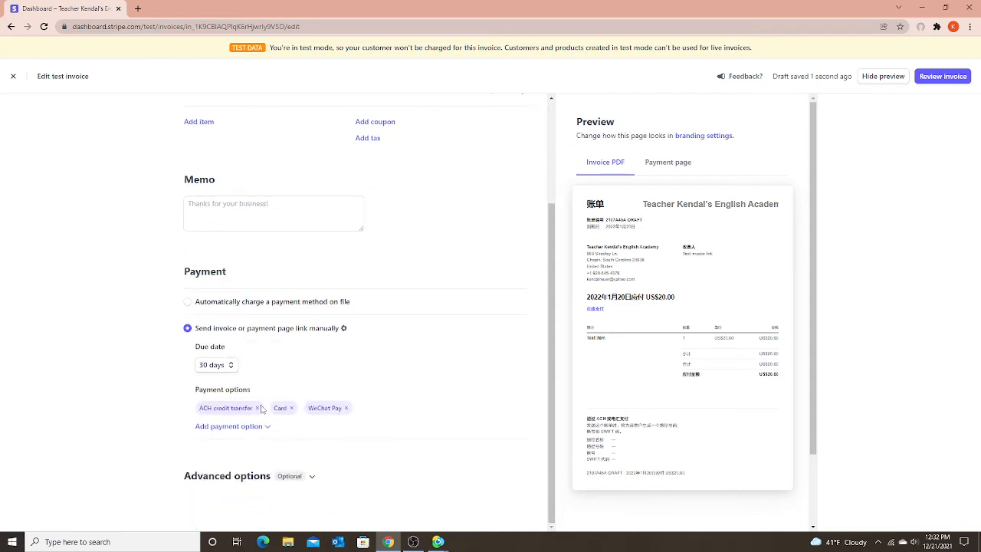
{"action": "mouse_move", "coordinate": [294, 414]}
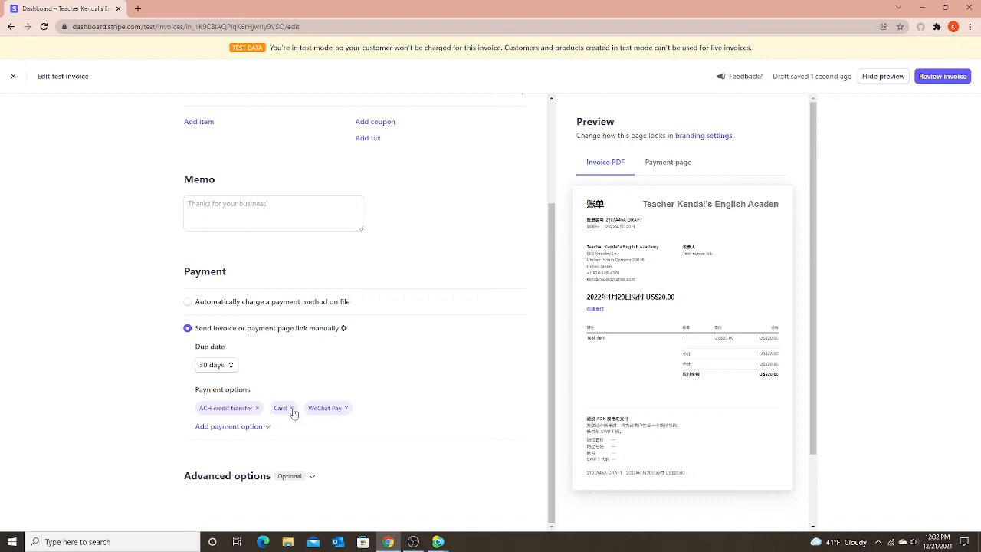
{"action": "left_click", "coordinate": [291, 408]}
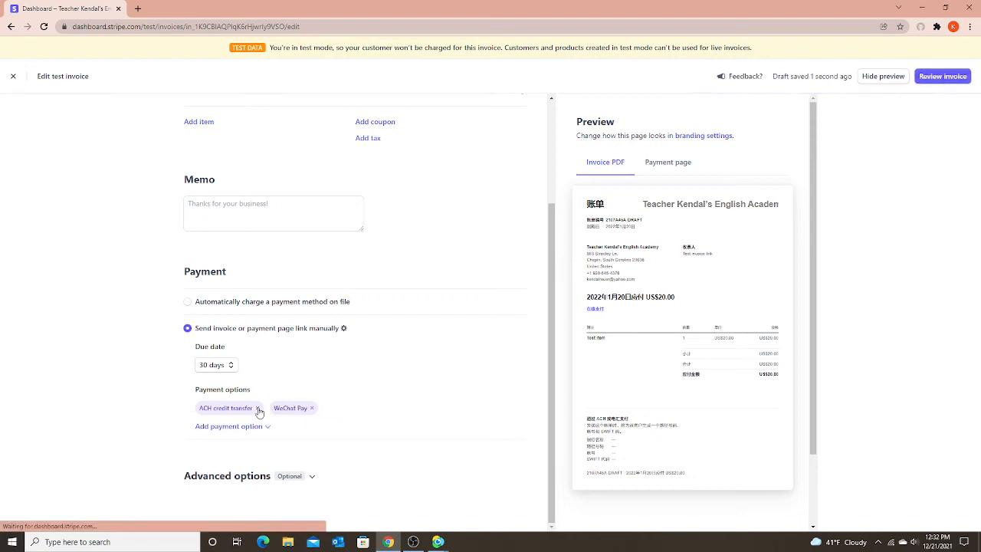
{"action": "left_click", "coordinate": [257, 407]}
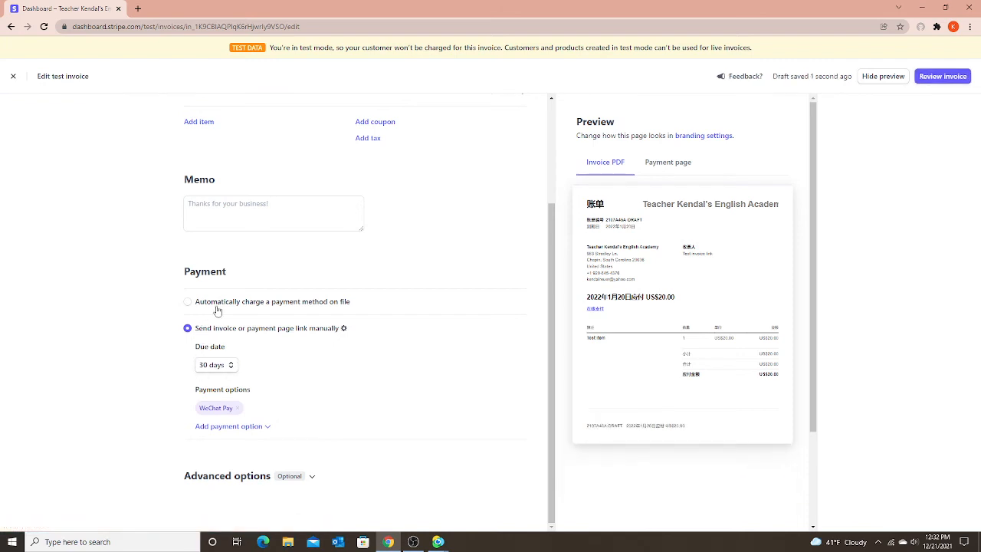
{"action": "left_click", "coordinate": [187, 328]}
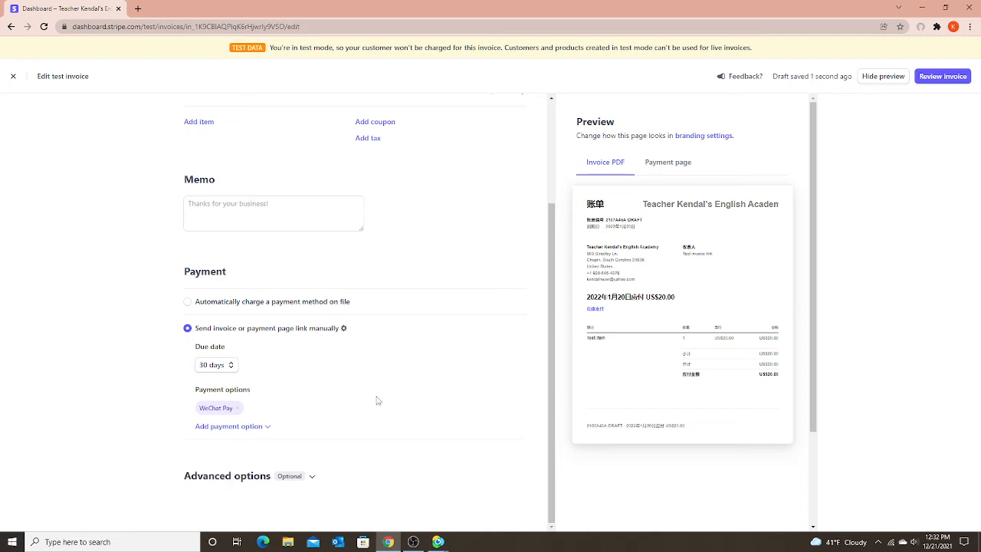
{"action": "mouse_move", "coordinate": [248, 345]}
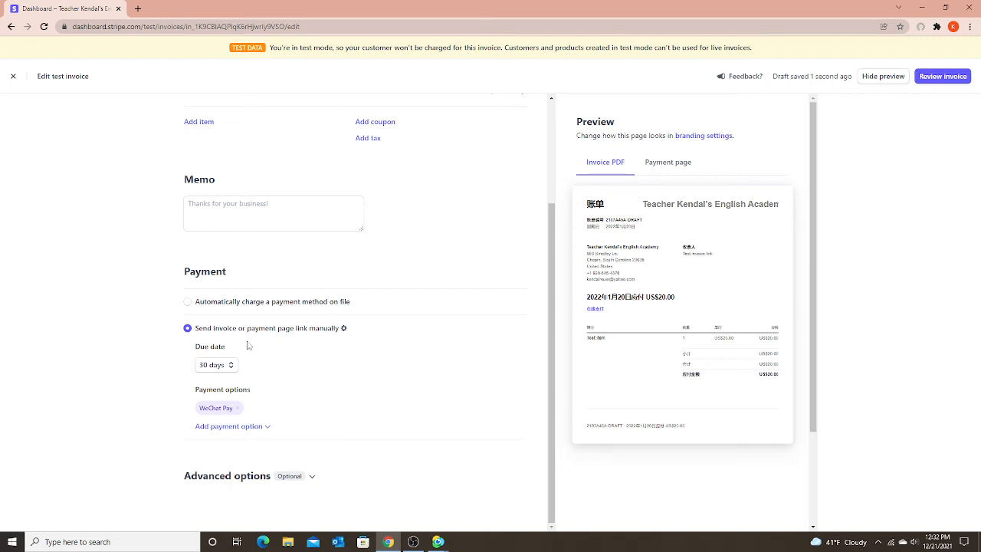
{"action": "mouse_move", "coordinate": [211, 338]}
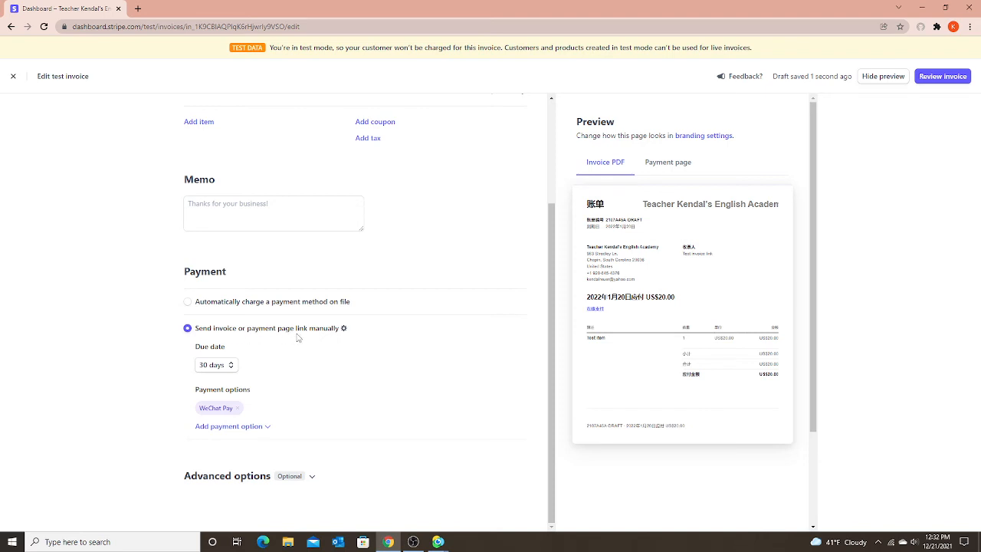
{"action": "mouse_move", "coordinate": [328, 340]}
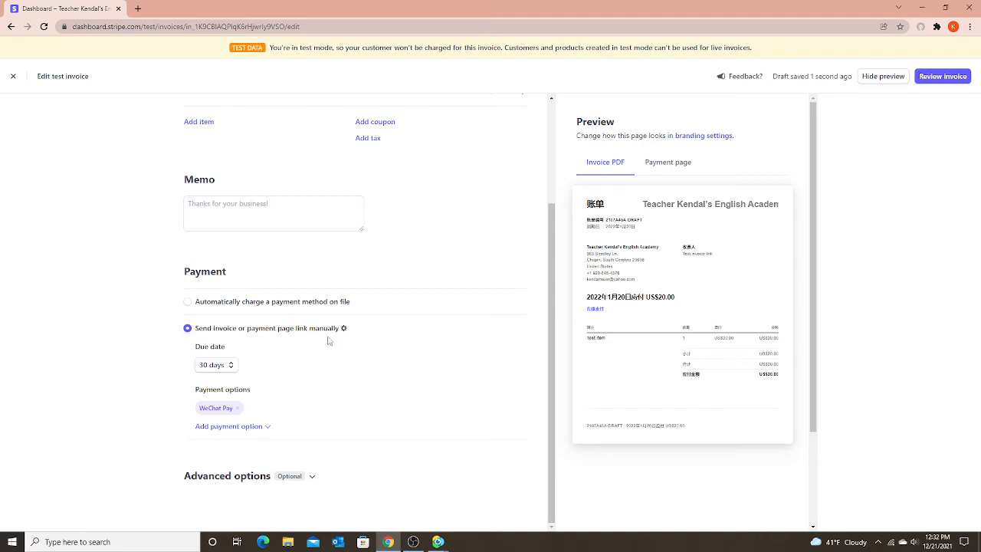
{"action": "mouse_move", "coordinate": [322, 357]}
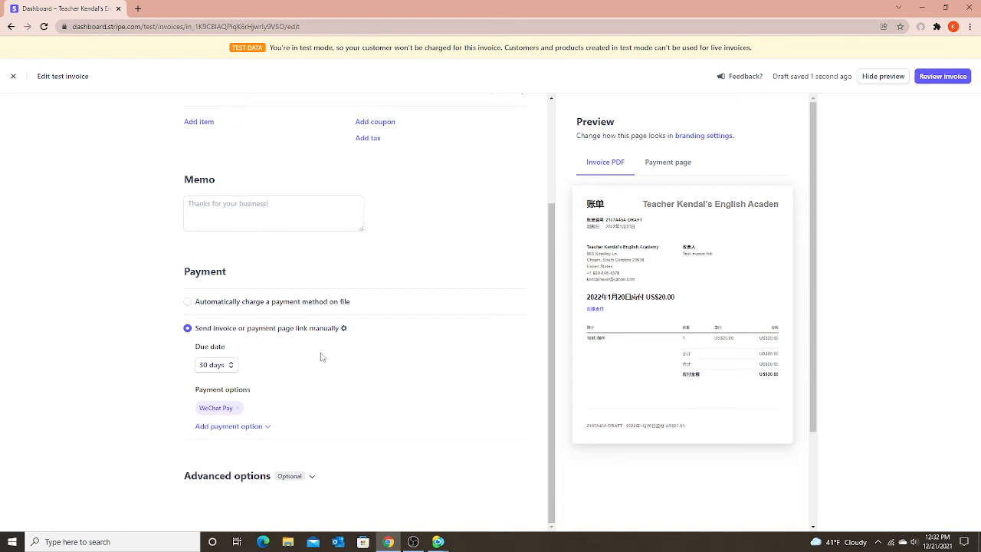
{"action": "left_click", "coordinate": [343, 328]}
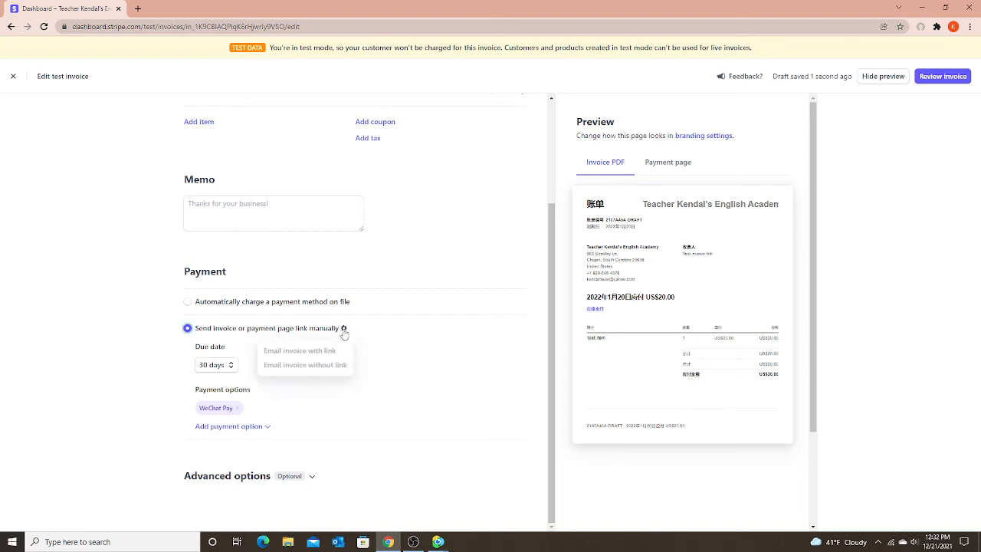
{"action": "mouse_move", "coordinate": [301, 349]}
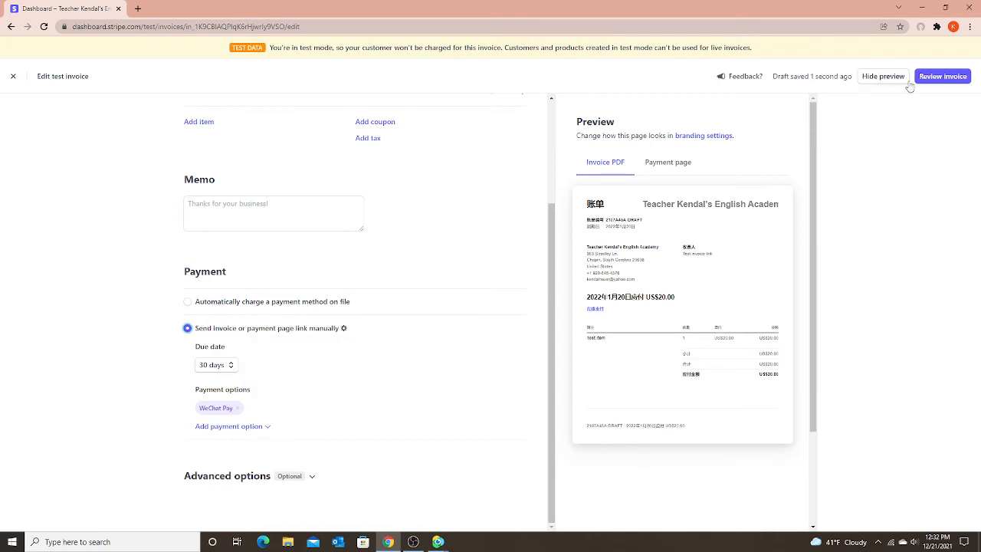
- Review and confirm the $20.00 invoice so it becomes finalized and open
{"action": "left_click", "coordinate": [941, 77]}
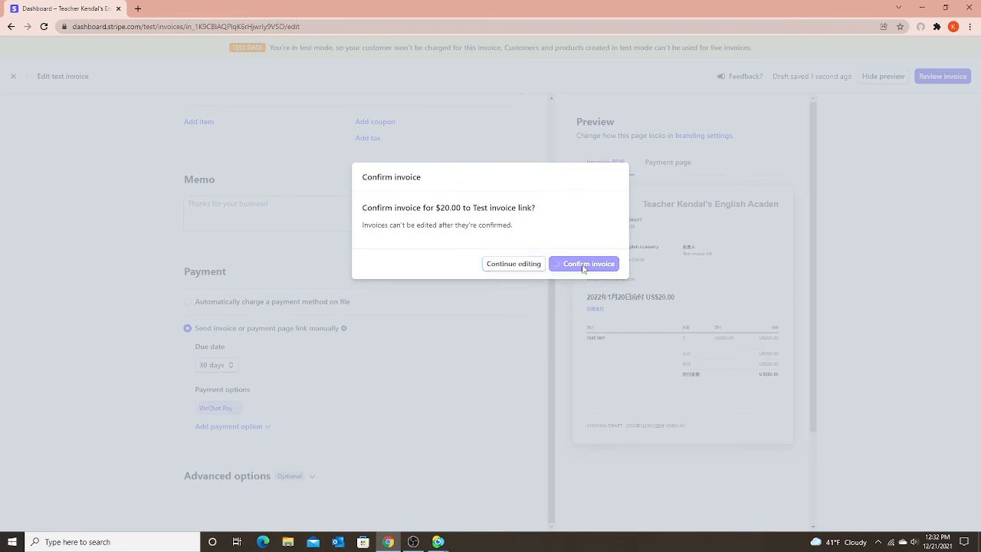
{"action": "left_click", "coordinate": [582, 263]}
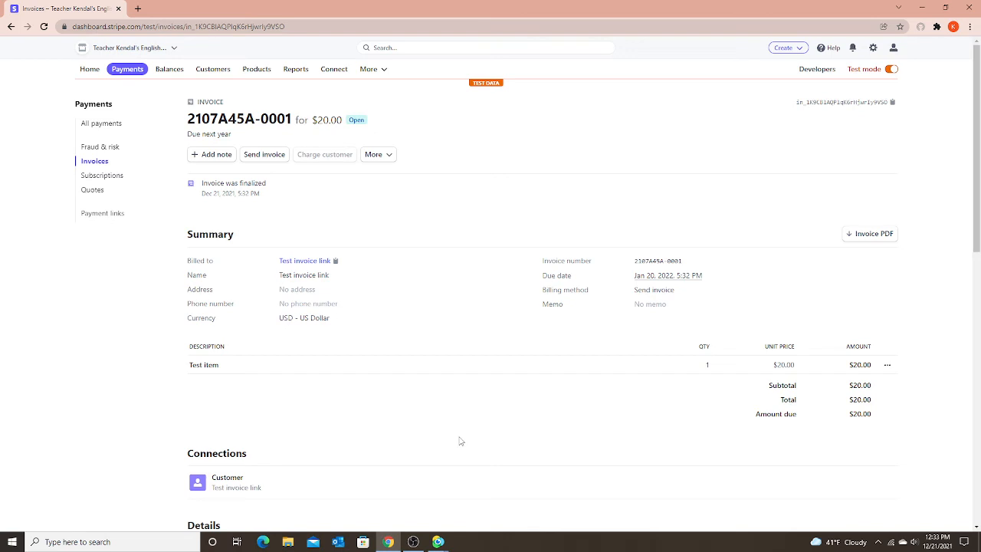
- Scroll to the Details section showing the invoice's payment page link
{"action": "scroll", "scroll_direction": "down", "scroll_amount": 3}
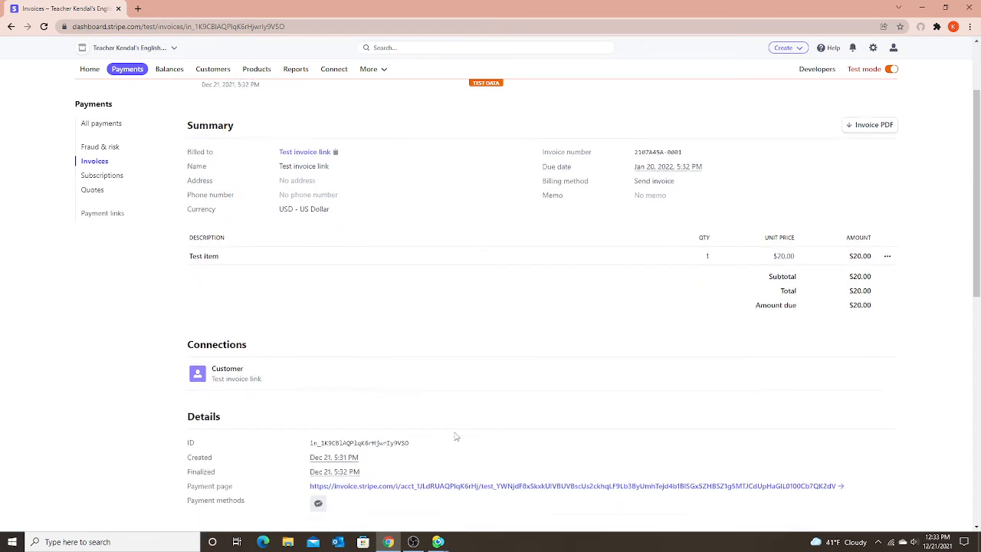
{"action": "scroll", "scroll_direction": "down", "scroll_amount": 3}
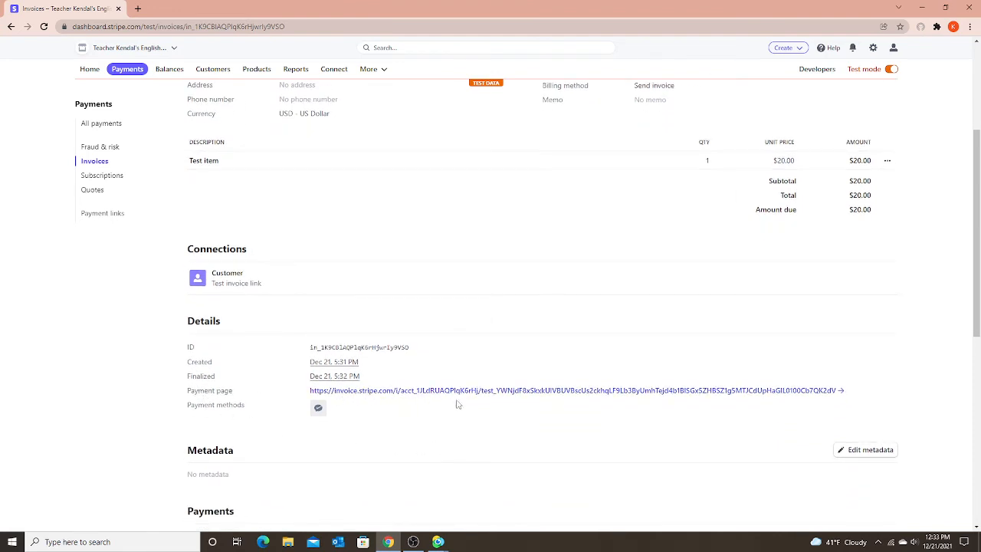
{"action": "mouse_move", "coordinate": [662, 397]}
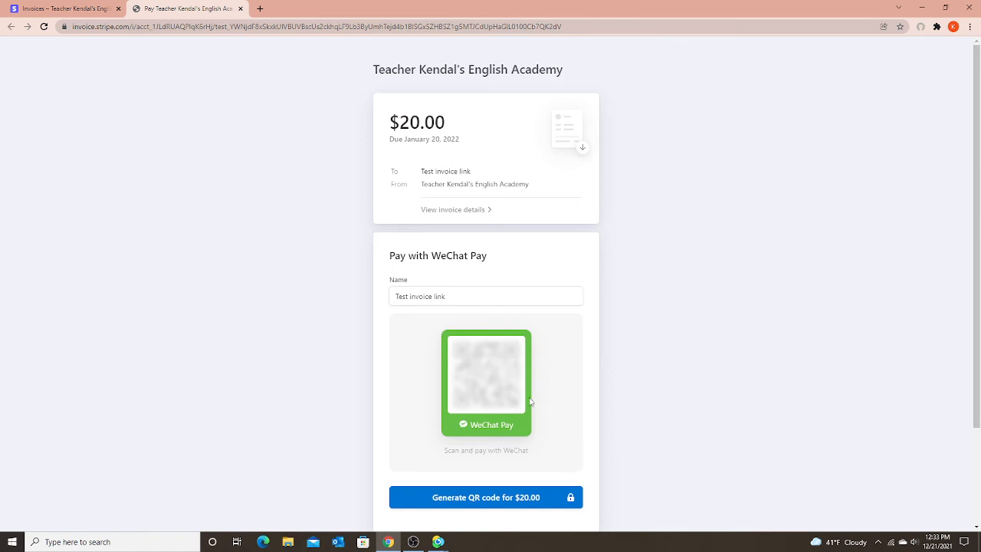
{"action": "mouse_move", "coordinate": [436, 434]}
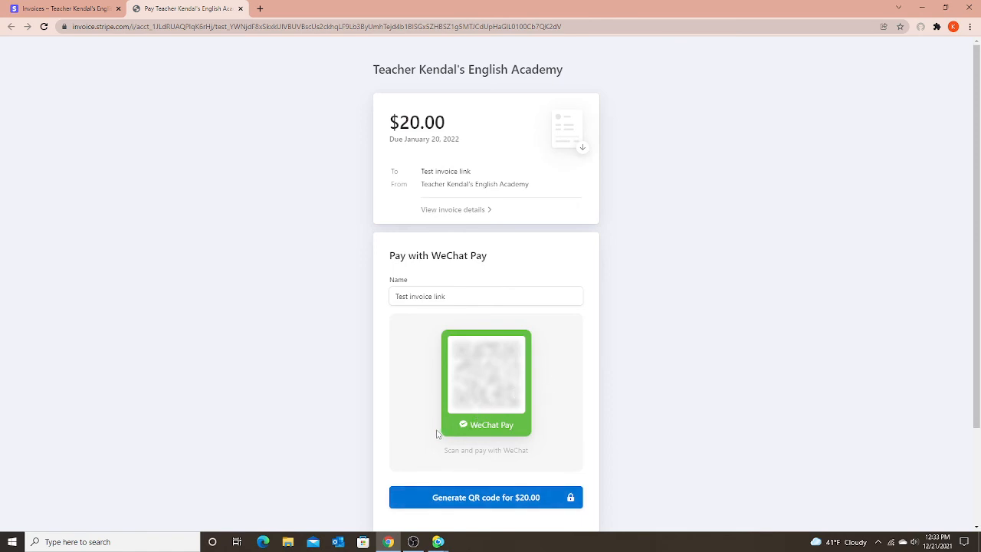
- Scroll through the hosted WeChat Pay payment page for the $20.00 invoice
{"action": "scroll", "scroll_direction": "down", "scroll_amount": 3}
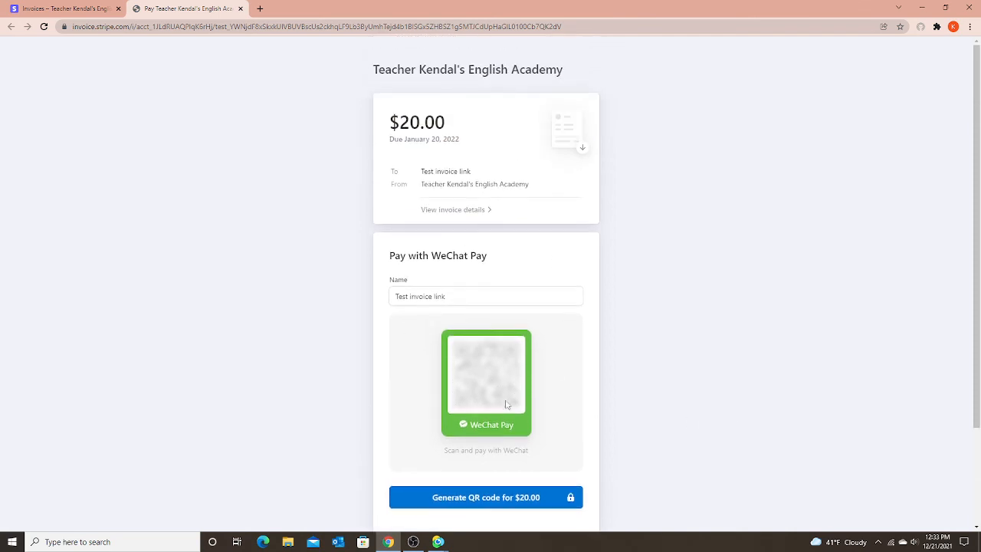
{"action": "mouse_move", "coordinate": [404, 175]}
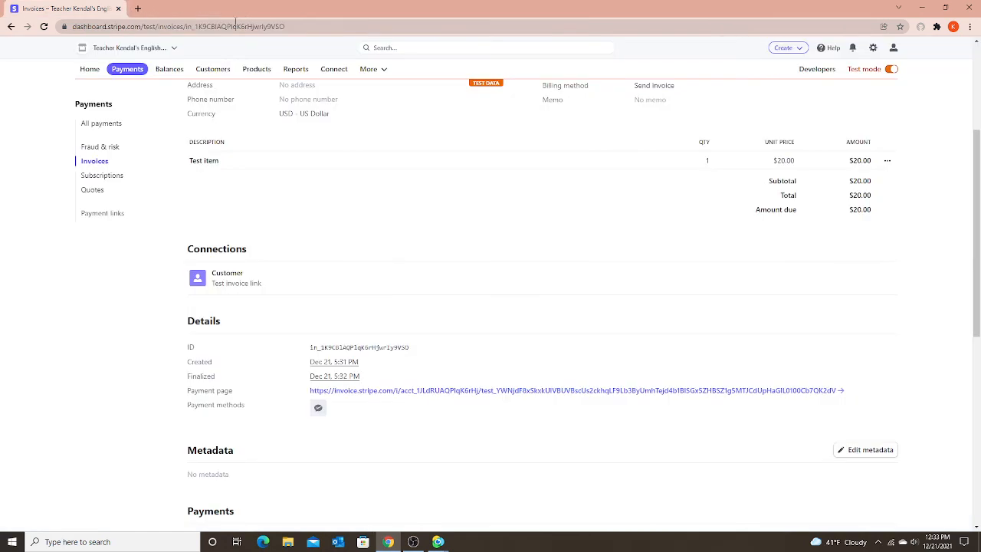
{"action": "mouse_move", "coordinate": [488, 380]}
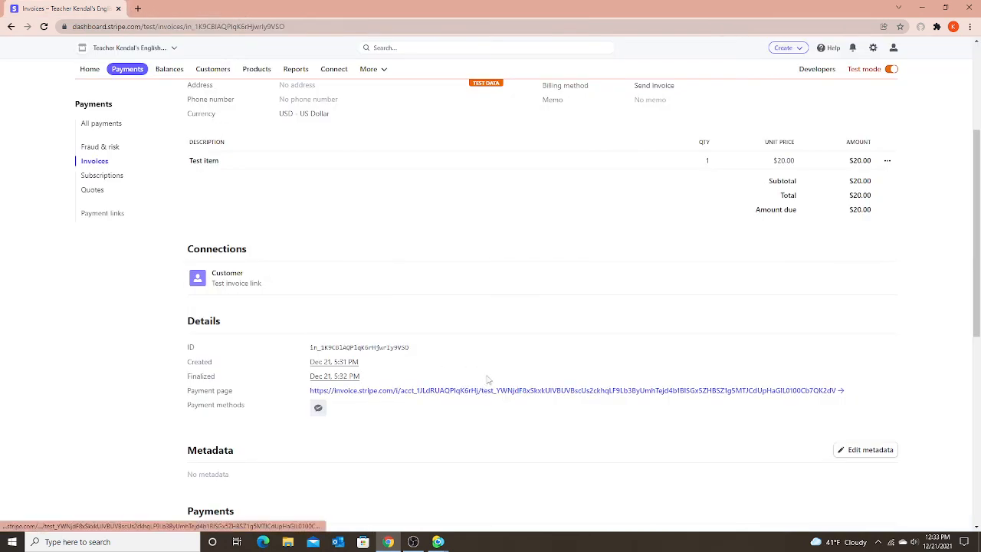
{"action": "right_click", "coordinate": [490, 391]}
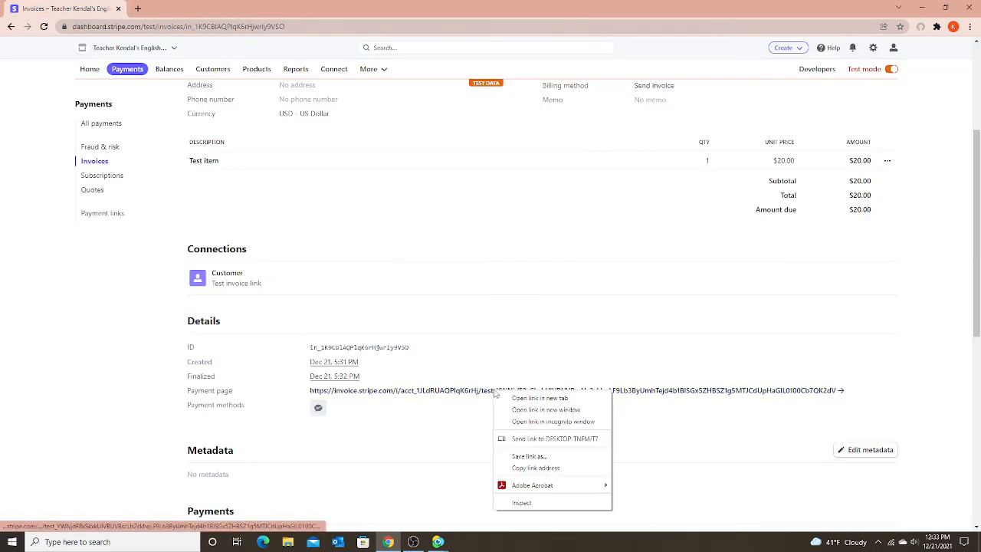
{"action": "mouse_move", "coordinate": [529, 457]}
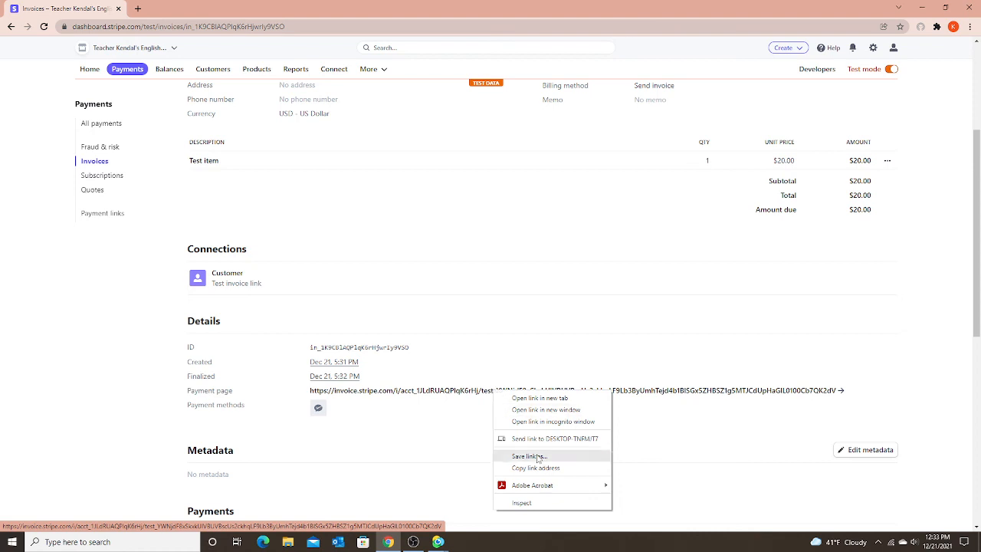
{"action": "left_click", "coordinate": [540, 475]}
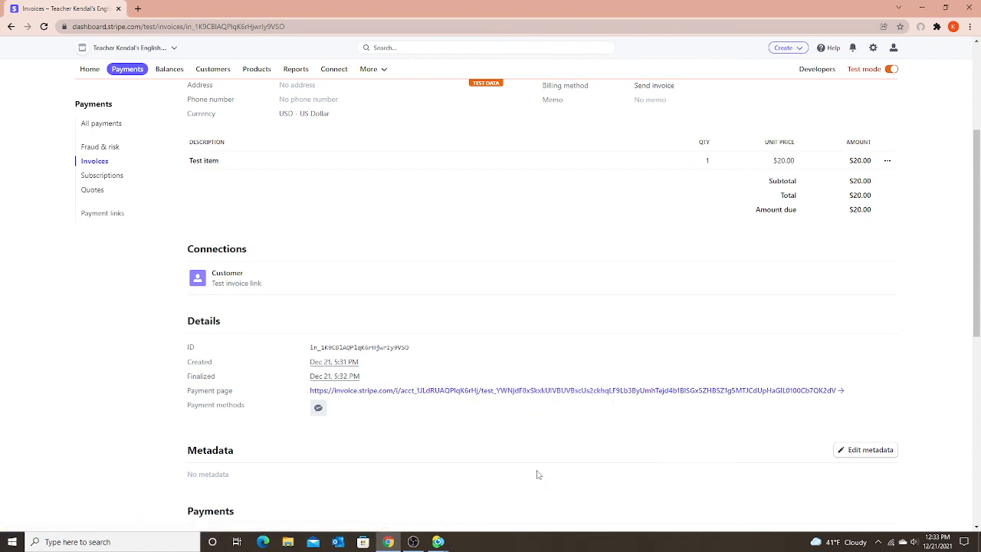
{"action": "mouse_move", "coordinate": [501, 431]}
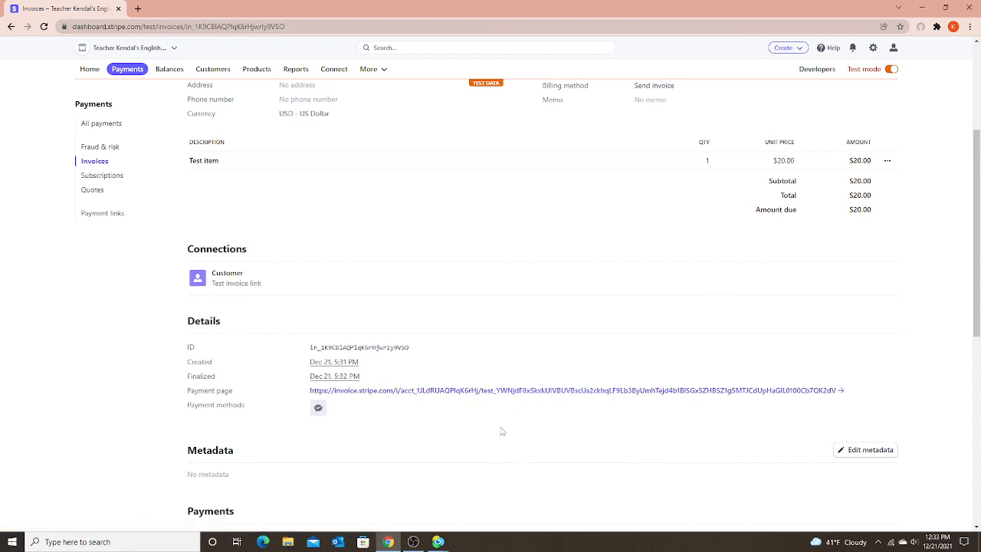